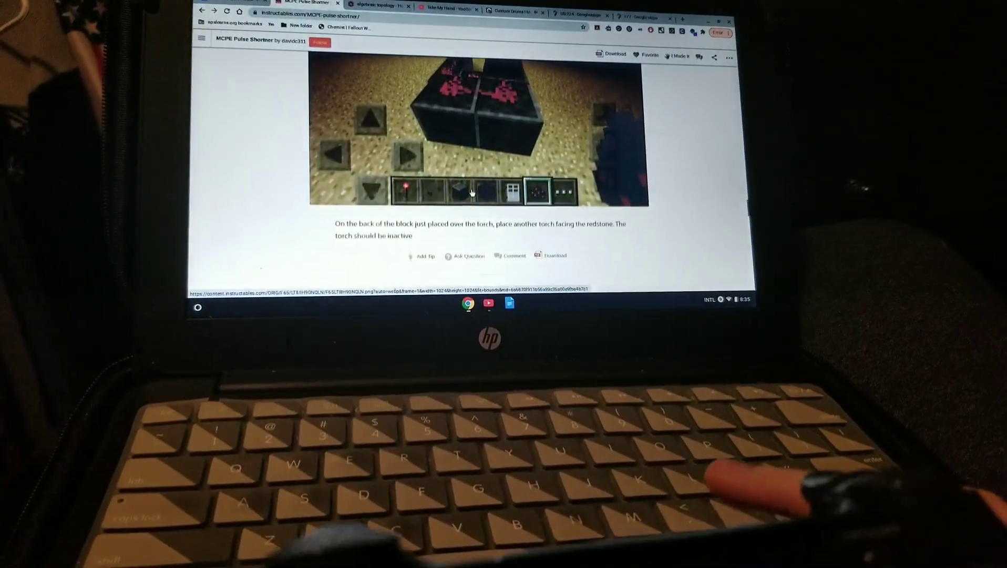
scroll("down", 3)
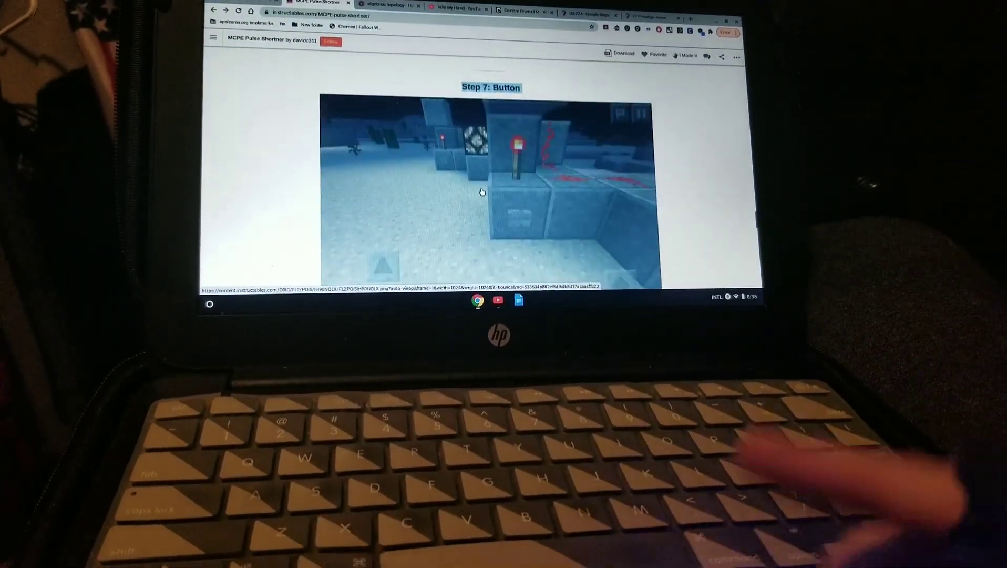